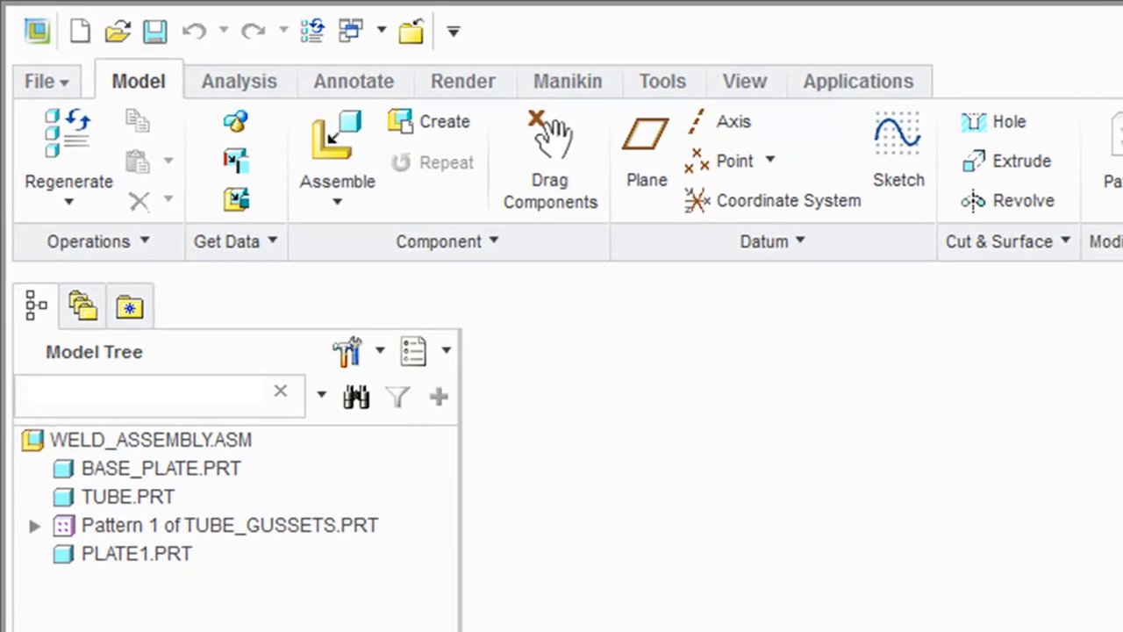
{"action": "mouse_move", "coordinate": [1109, 100]}
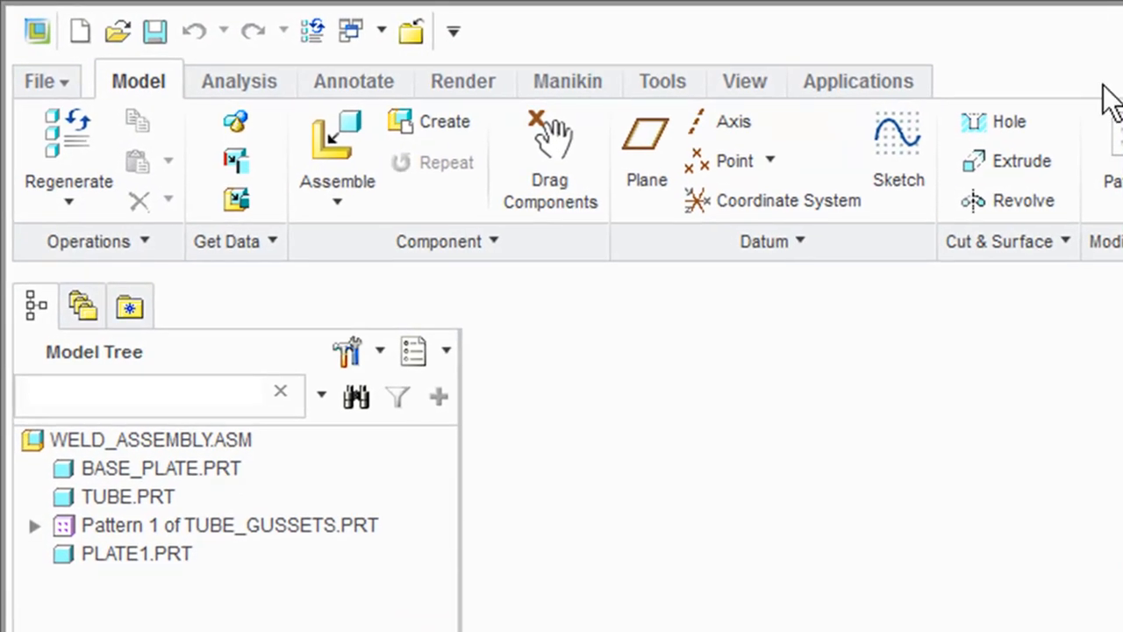
Step: Enter the Welding application and zoom in on the PLATE1 region
{"action": "left_click", "coordinate": [856, 81]}
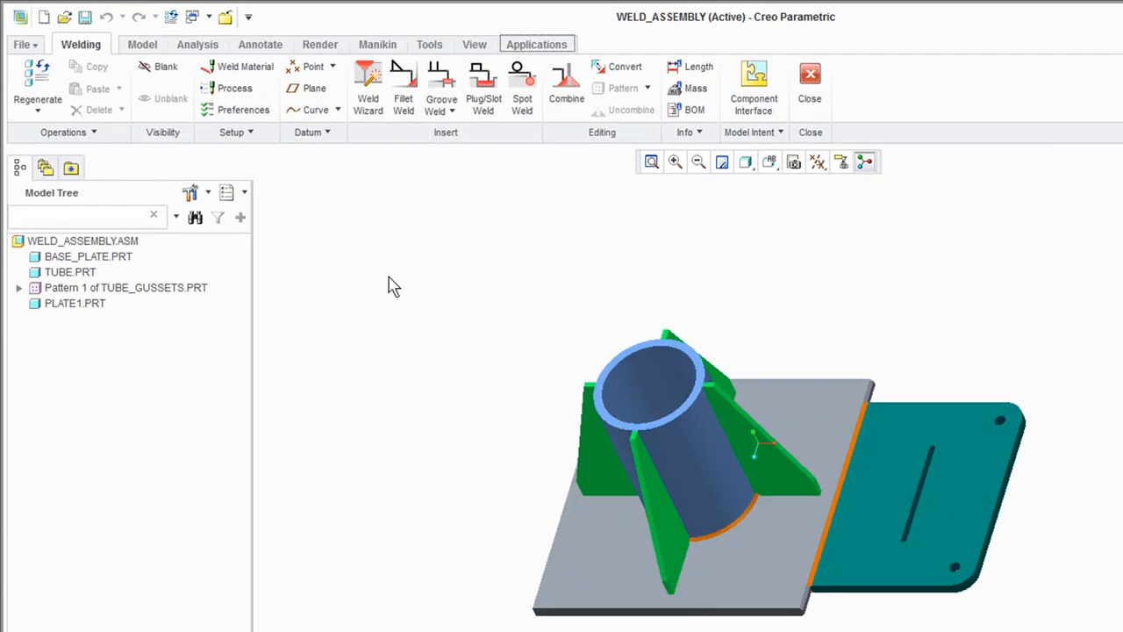
{"action": "left_click", "coordinate": [674, 162]}
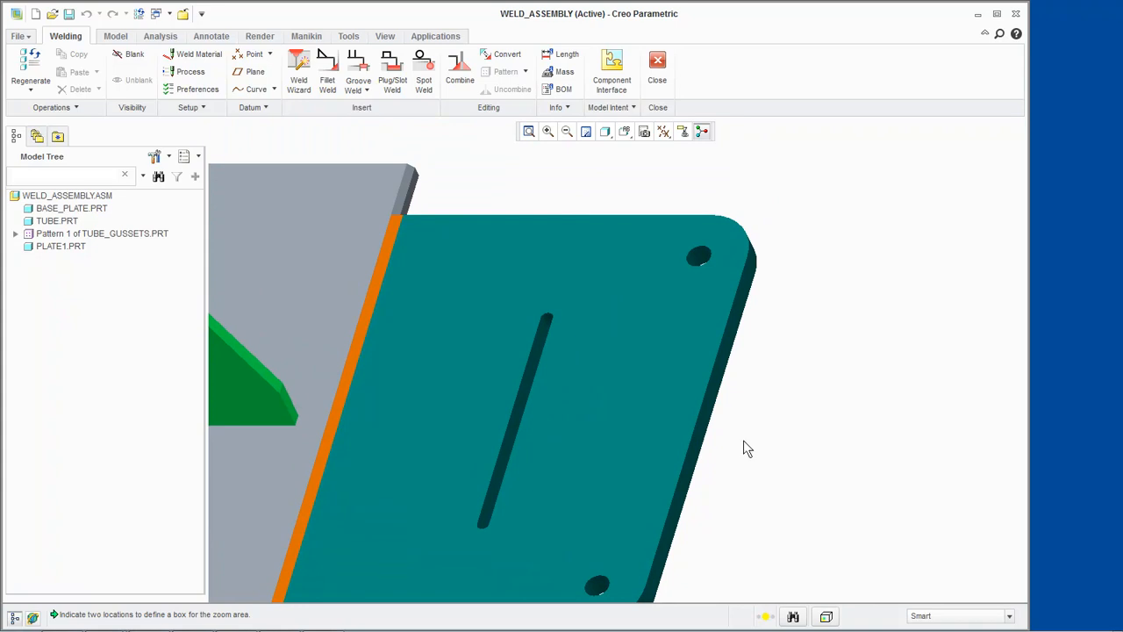
{"action": "mouse_move", "coordinate": [705, 263]}
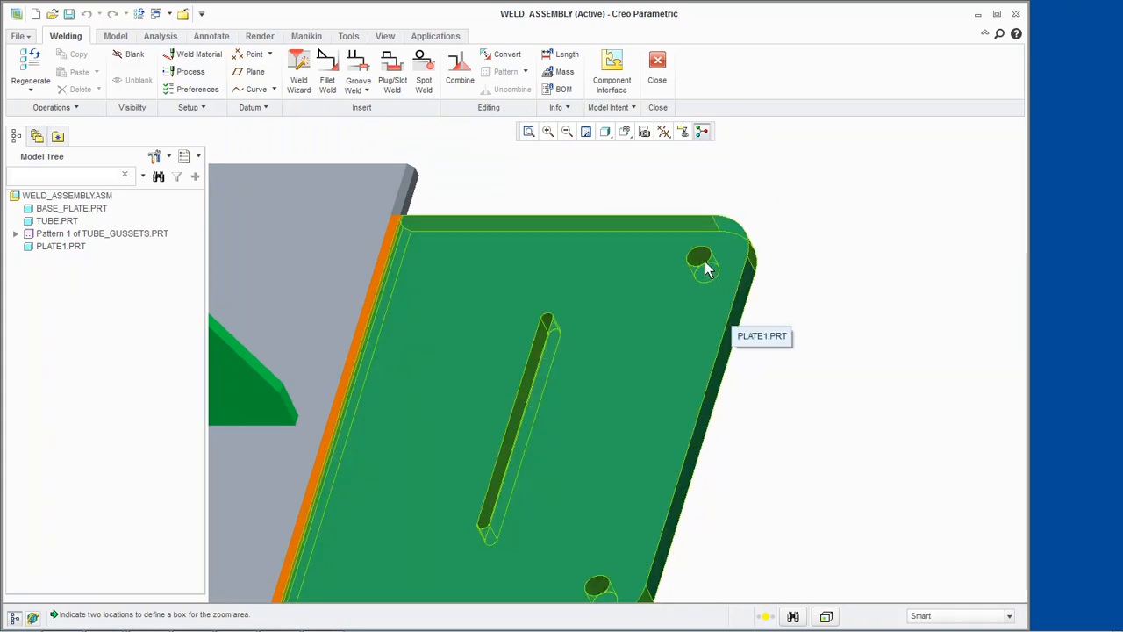
{"action": "mouse_move", "coordinate": [702, 263]}
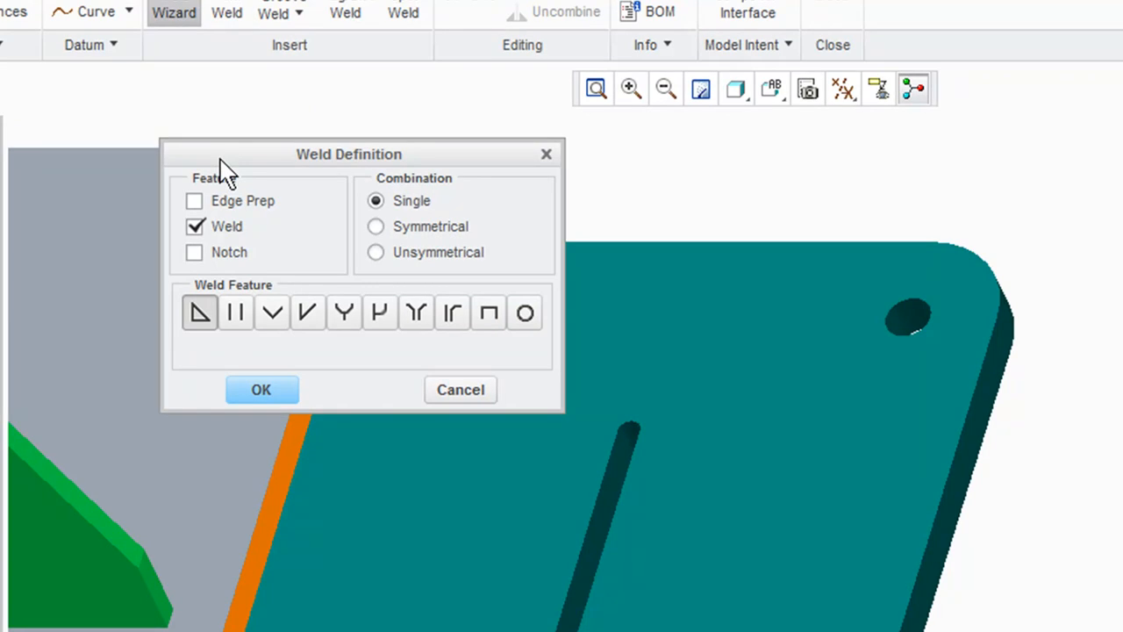
{"action": "mouse_move", "coordinate": [488, 313]}
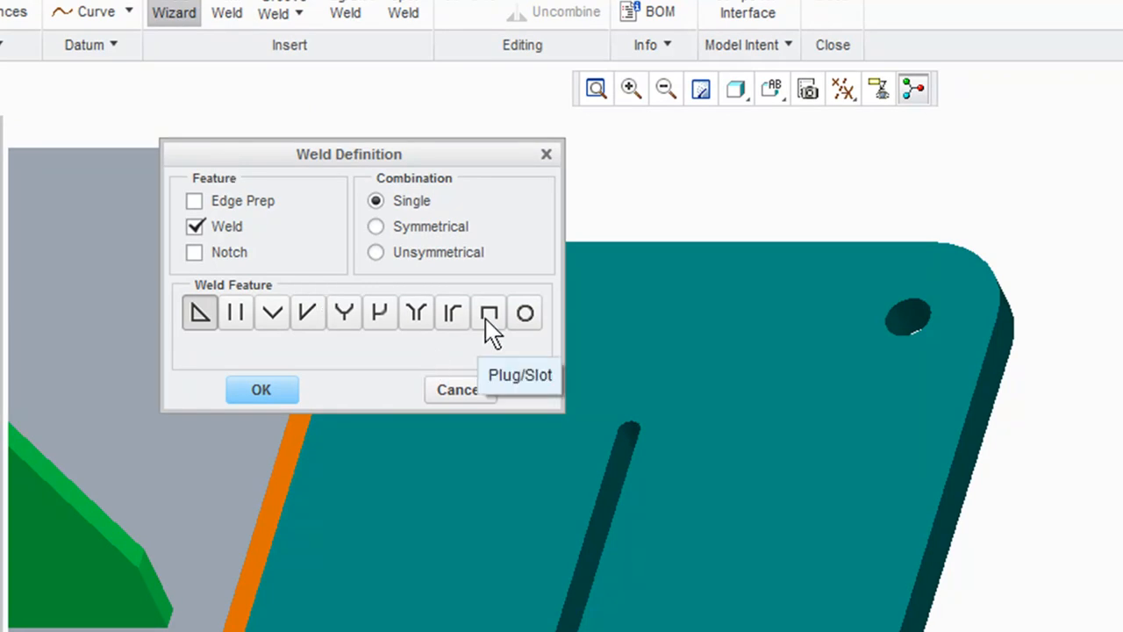
Step: Start a Plug/Slot weld feature from the Weld Wizard
{"action": "left_click", "coordinate": [260, 390]}
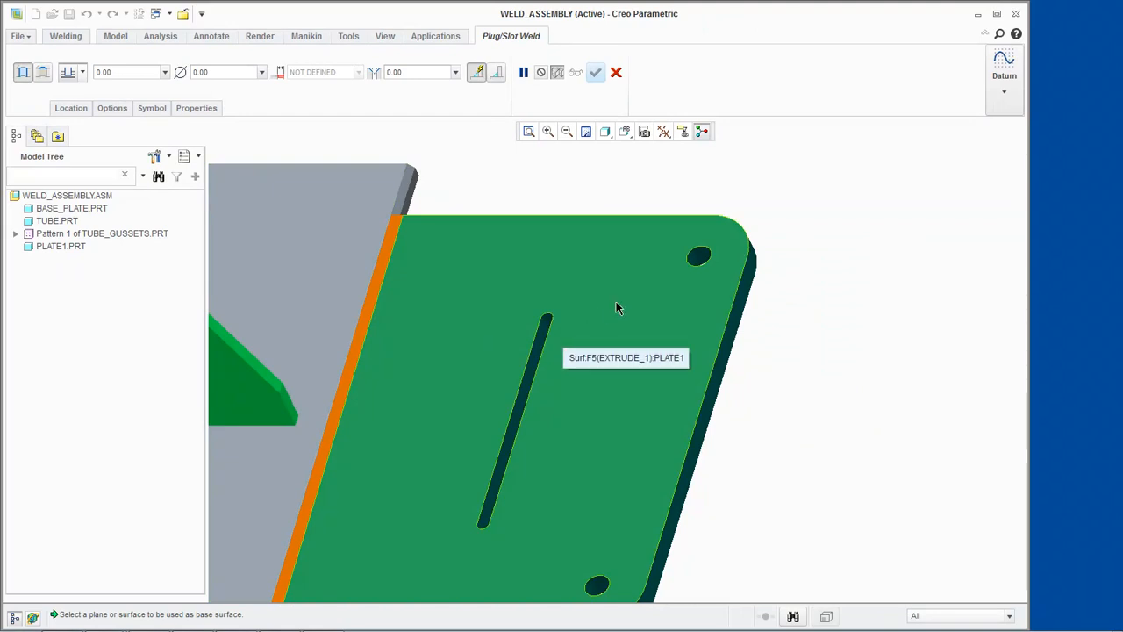
Step: Plug-weld the small top-right hole using the plate face as base surface
{"action": "left_click", "coordinate": [618, 306]}
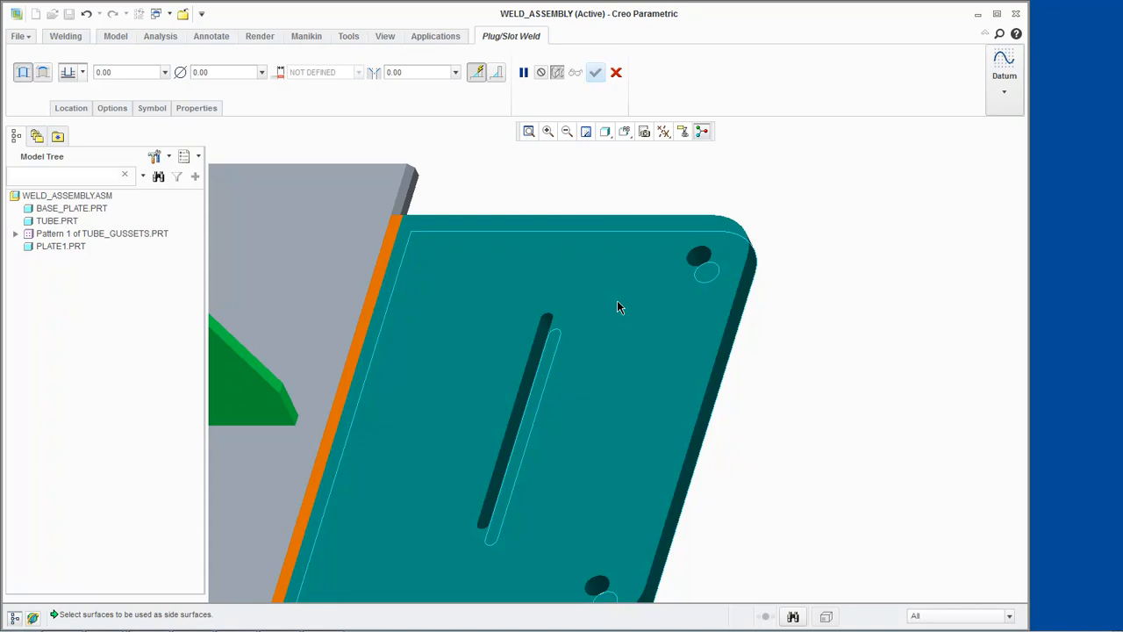
{"action": "mouse_move", "coordinate": [676, 286]}
{"action": "type", "text": "0.5"}
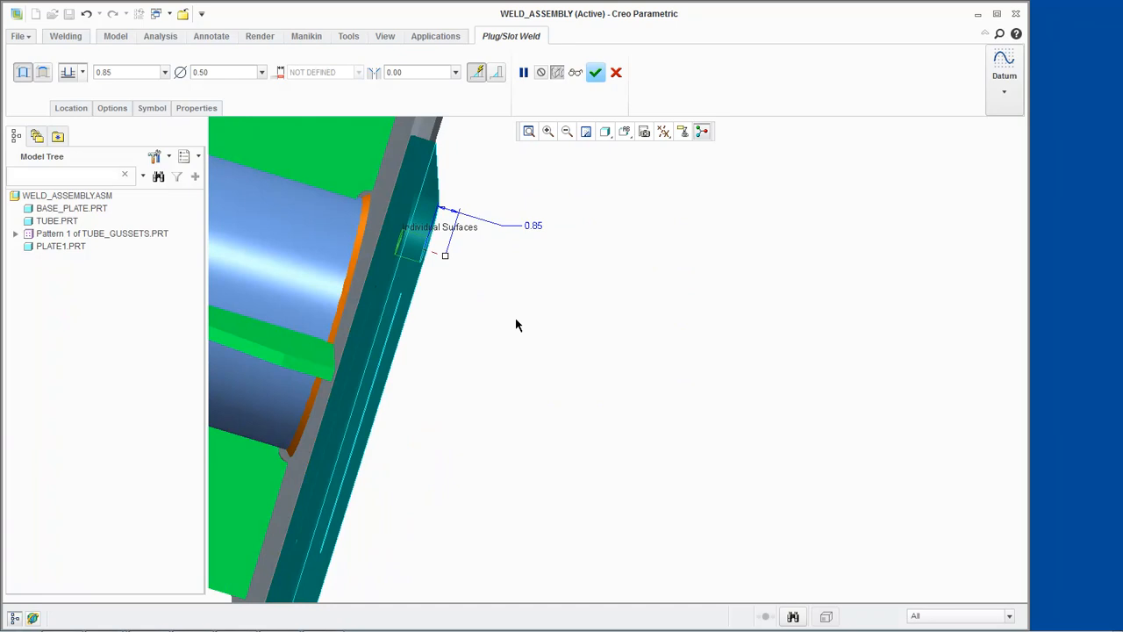
{"action": "mouse_move", "coordinate": [513, 321]}
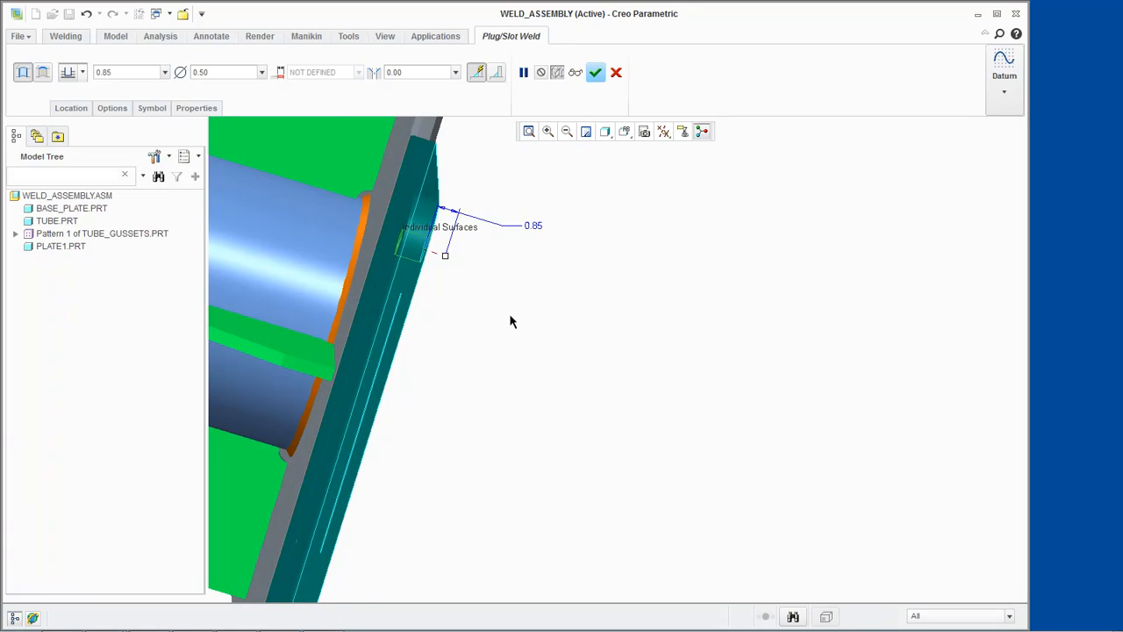
{"action": "mouse_move", "coordinate": [489, 255]}
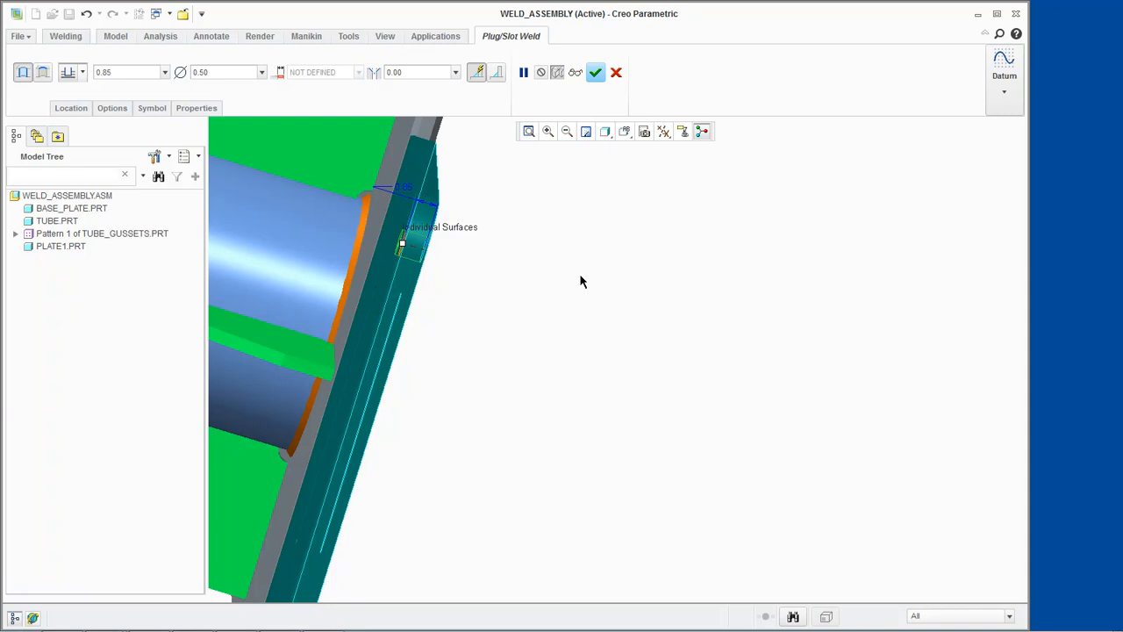
{"action": "mouse_move", "coordinate": [586, 193]}
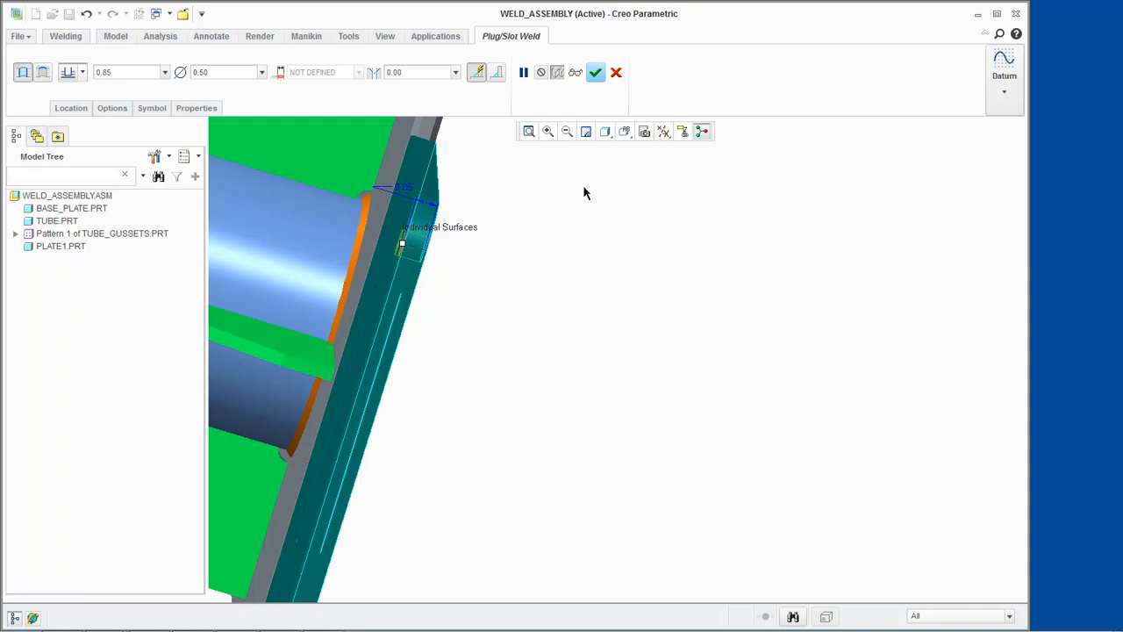
{"action": "left_click", "coordinate": [595, 72]}
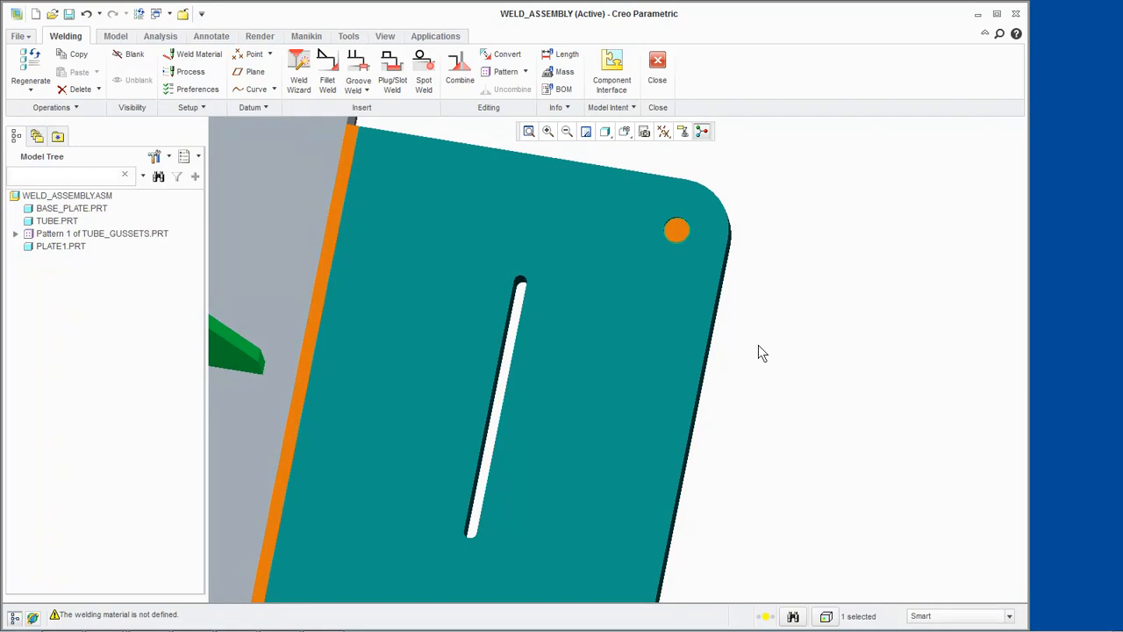
Step: Begin a second Plug/Slot weld with the plate face as its base surface
{"action": "left_click", "coordinate": [298, 70]}
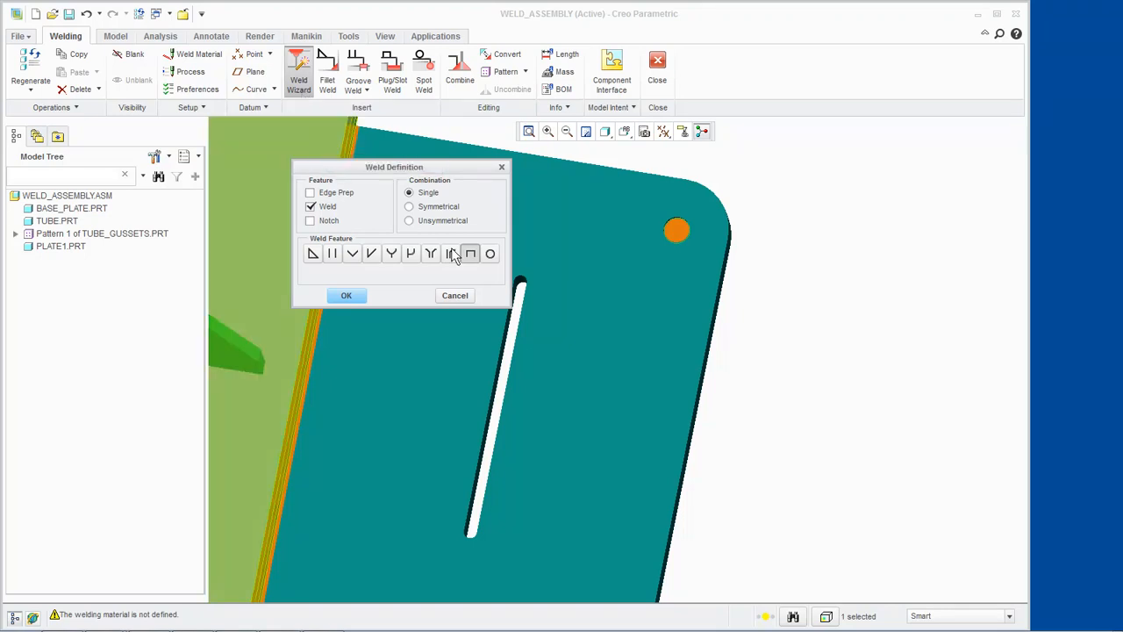
{"action": "mouse_move", "coordinate": [470, 252]}
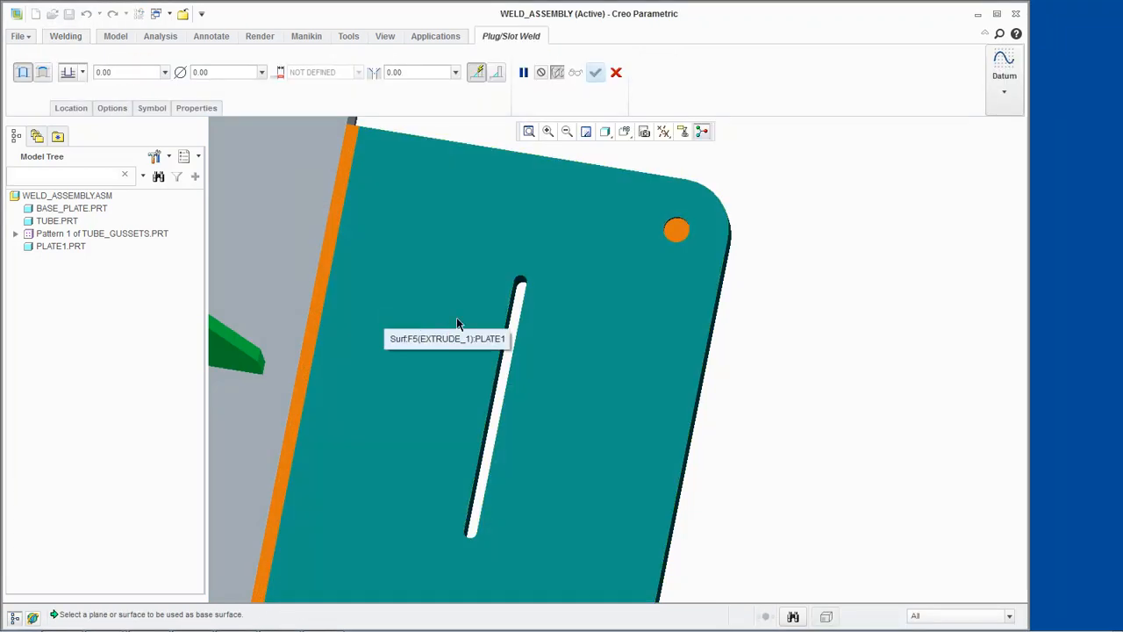
{"action": "left_click", "coordinate": [456, 324]}
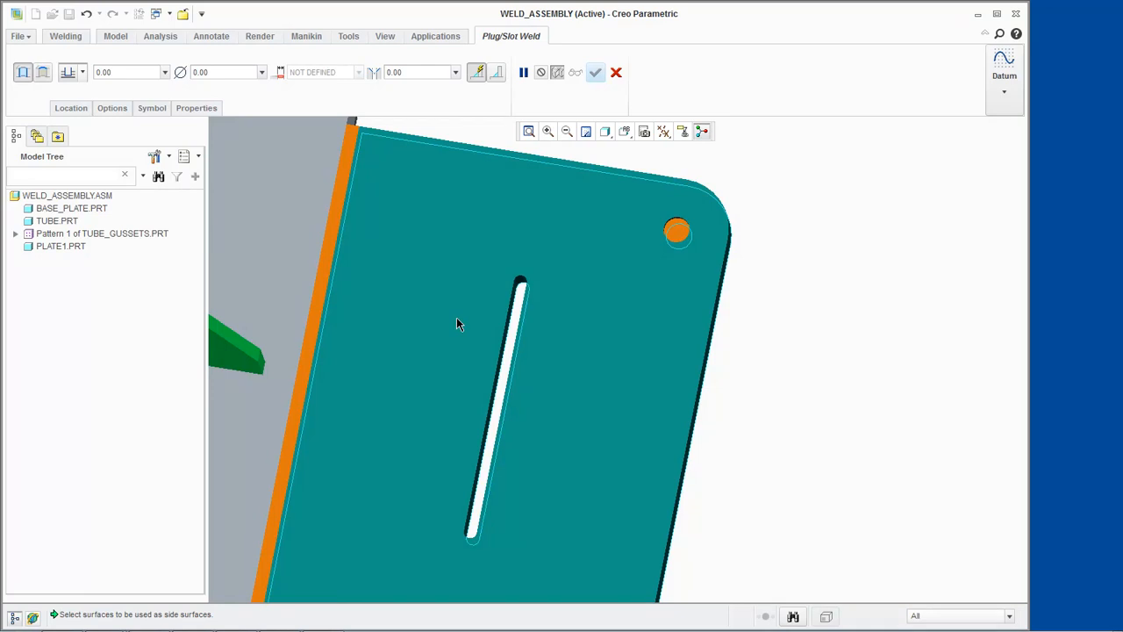
{"action": "mouse_move", "coordinate": [523, 285]}
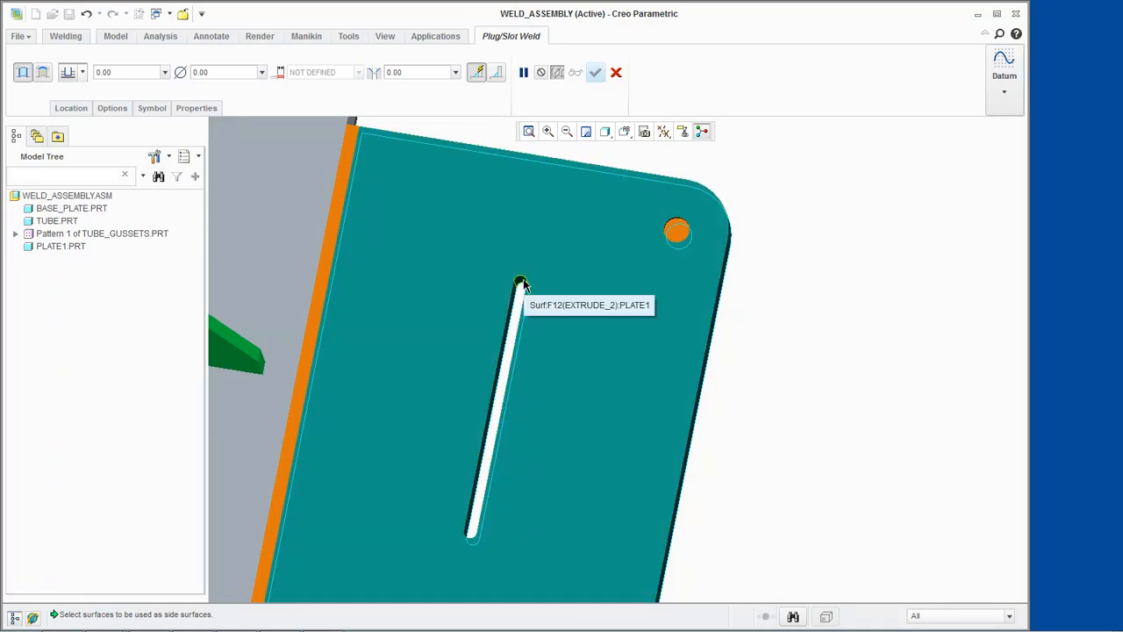
Step: Select the slot's side walls and give the weld a size of 0.85
{"action": "left_click", "coordinate": [523, 283]}
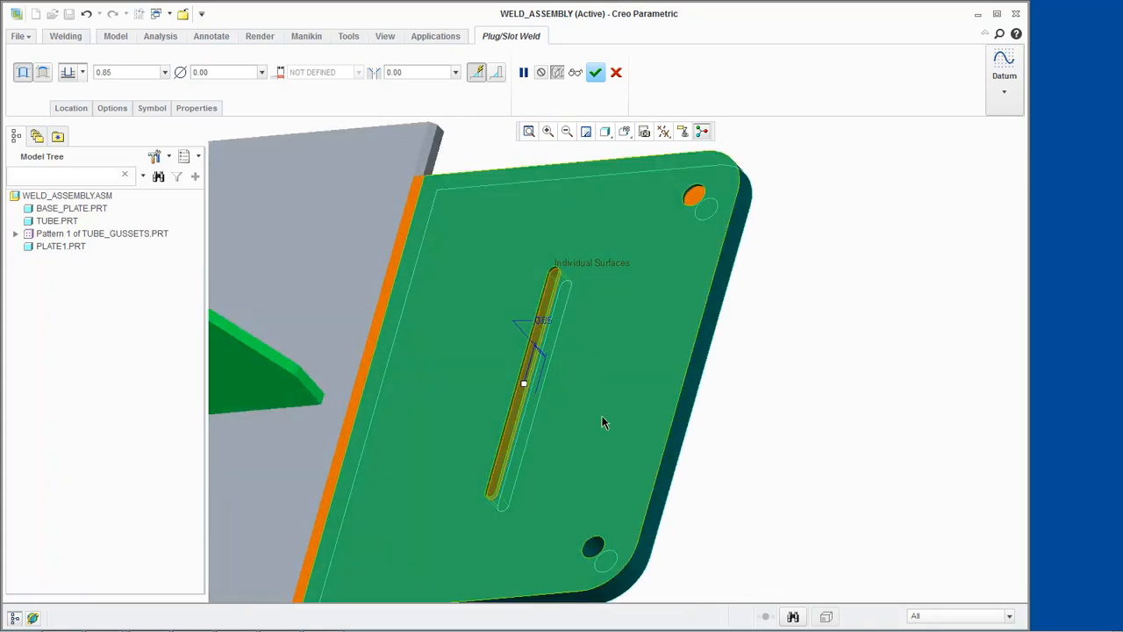
{"action": "mouse_move", "coordinate": [600, 429]}
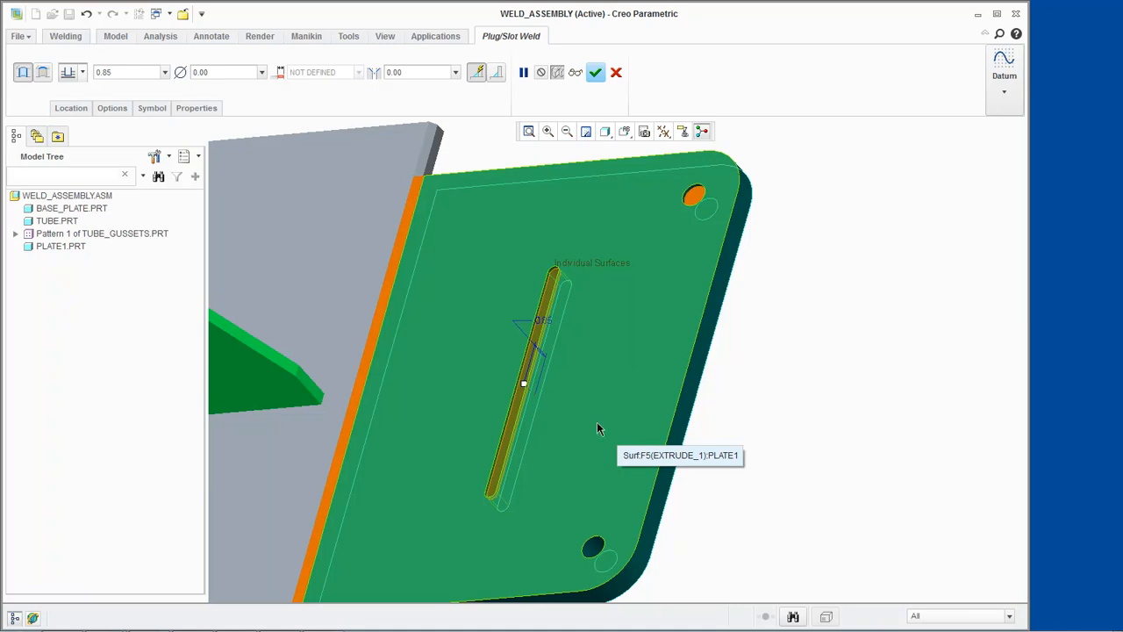
{"action": "left_click", "coordinate": [151, 109]}
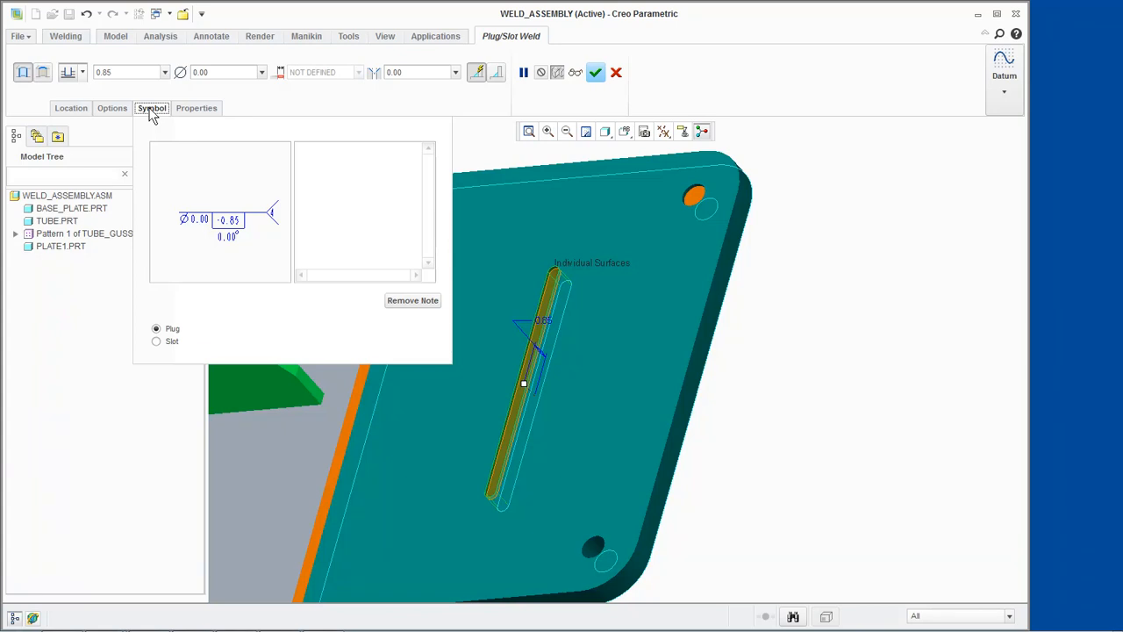
Step: Mark the weld symbol as Slot type and finish the slot weld
{"action": "left_click", "coordinate": [156, 340]}
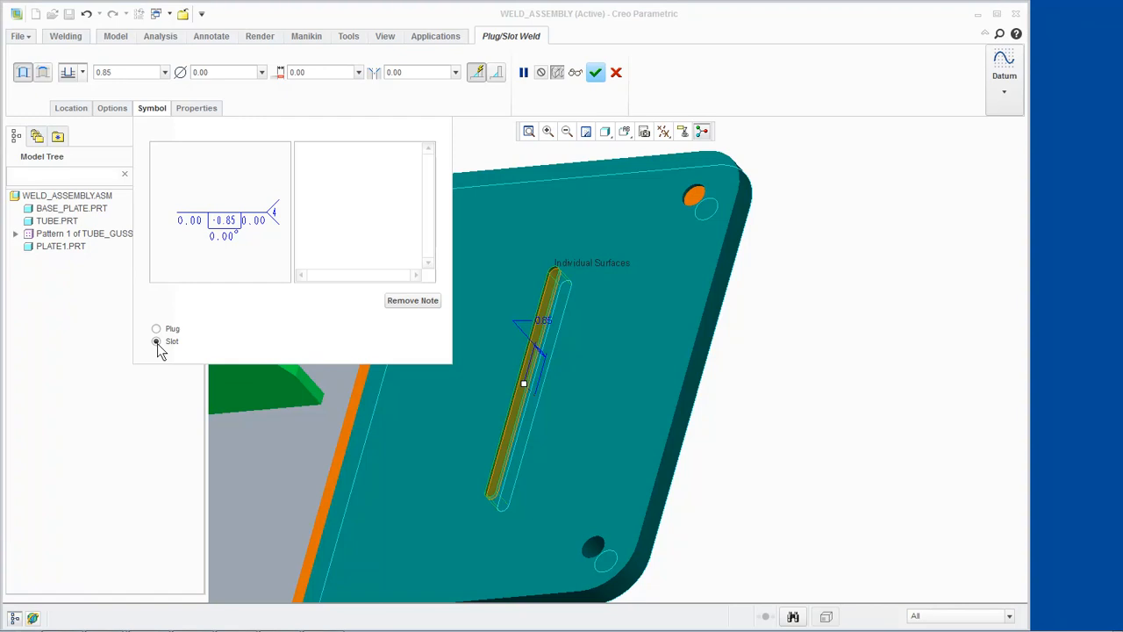
{"action": "mouse_move", "coordinate": [249, 342]}
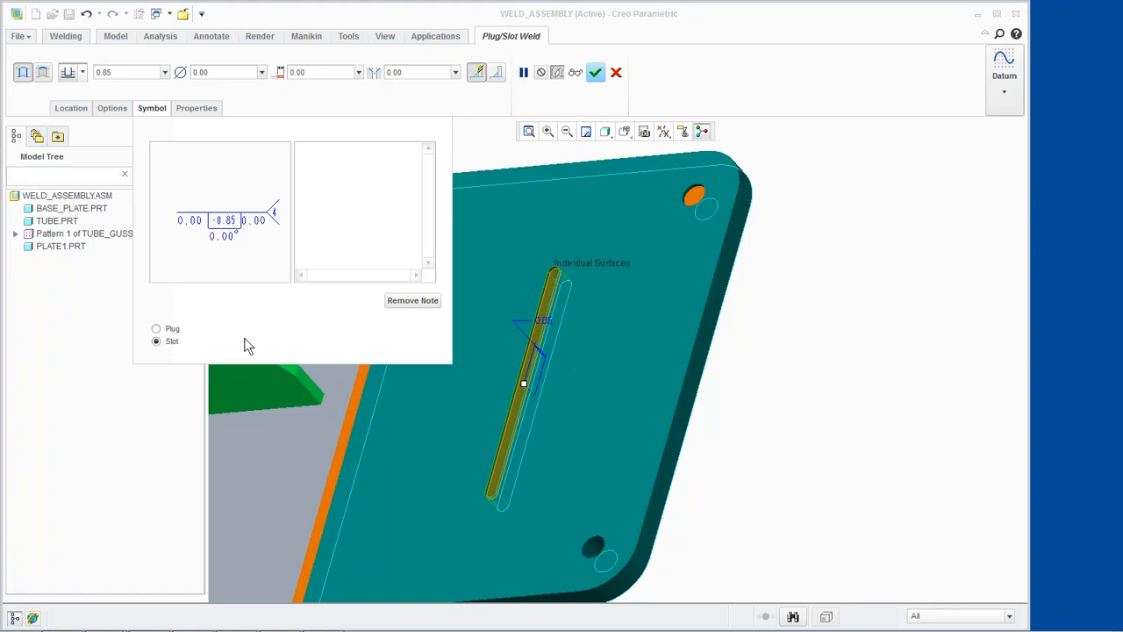
{"action": "mouse_move", "coordinate": [597, 74]}
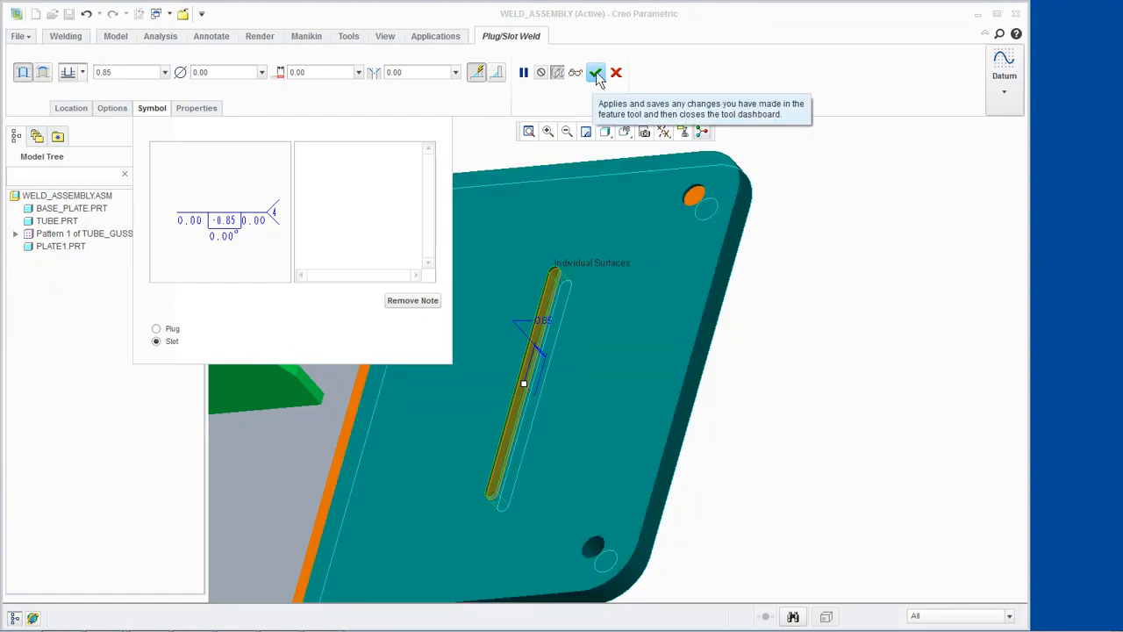
{"action": "left_click", "coordinate": [597, 72]}
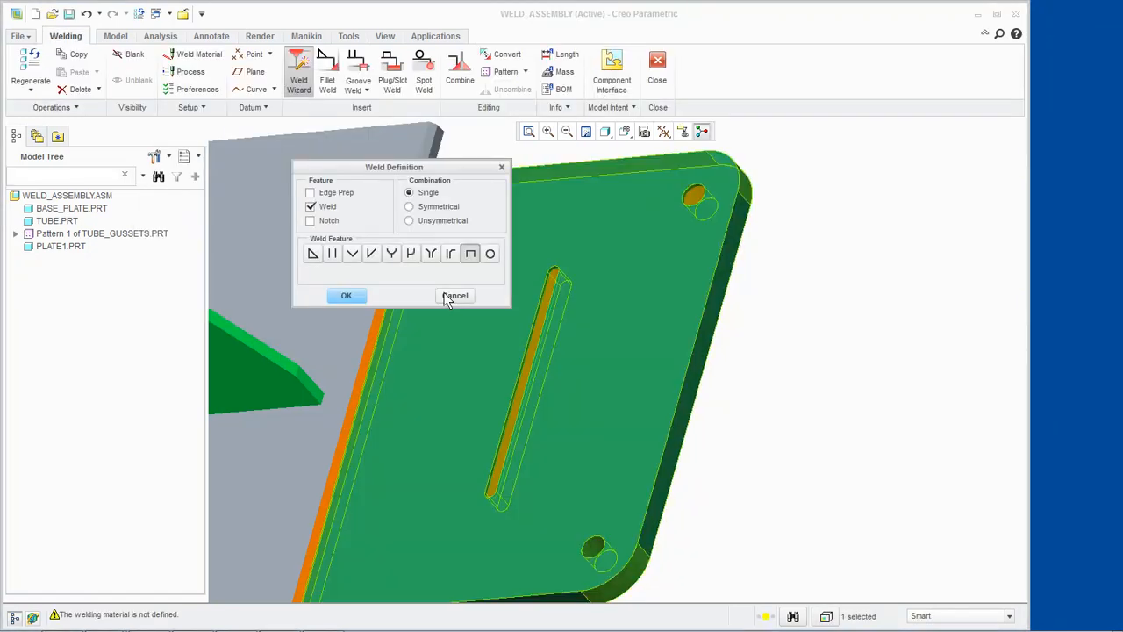
Step: Dismiss the Weld Definition dialog and start another Plug/Slot weld
{"action": "left_click", "coordinate": [457, 295]}
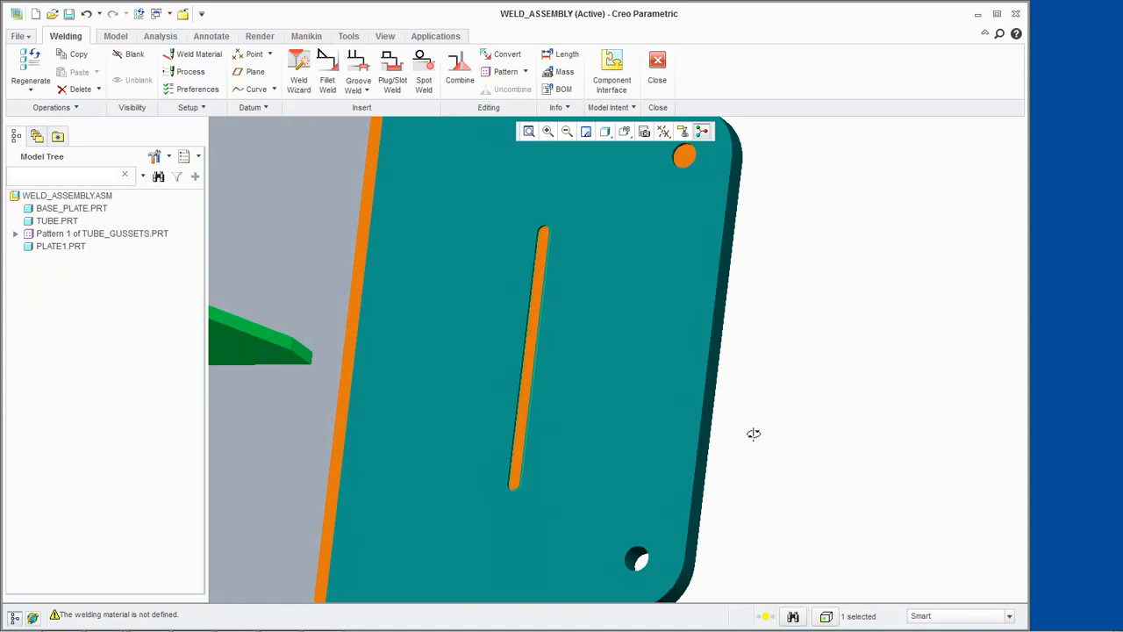
{"action": "mouse_move", "coordinate": [770, 439]}
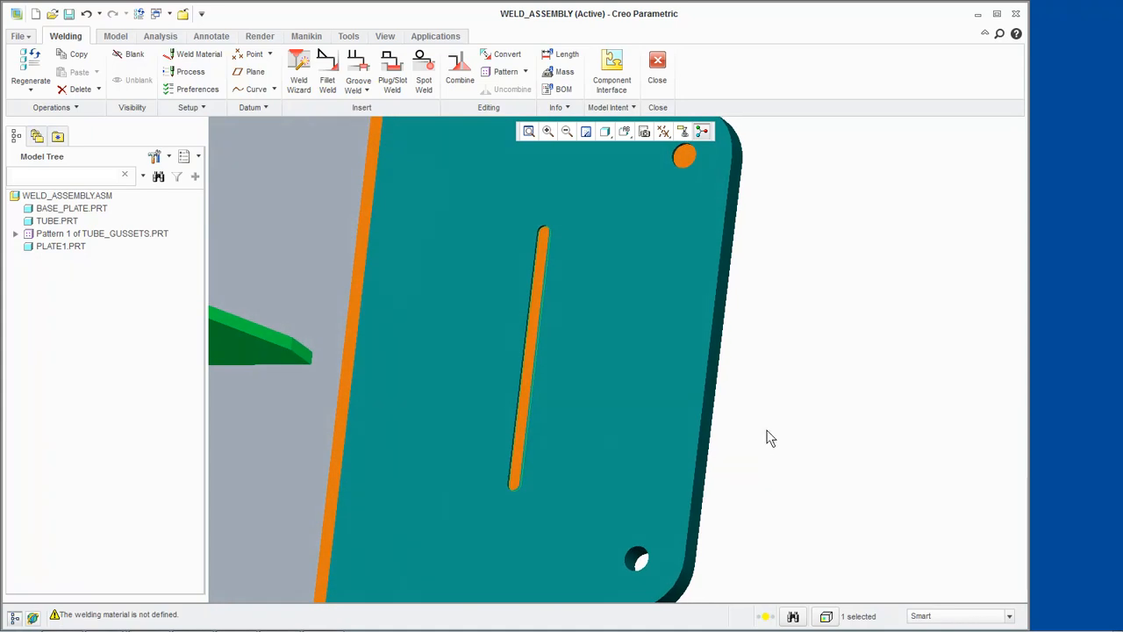
{"action": "mouse_move", "coordinate": [664, 512]}
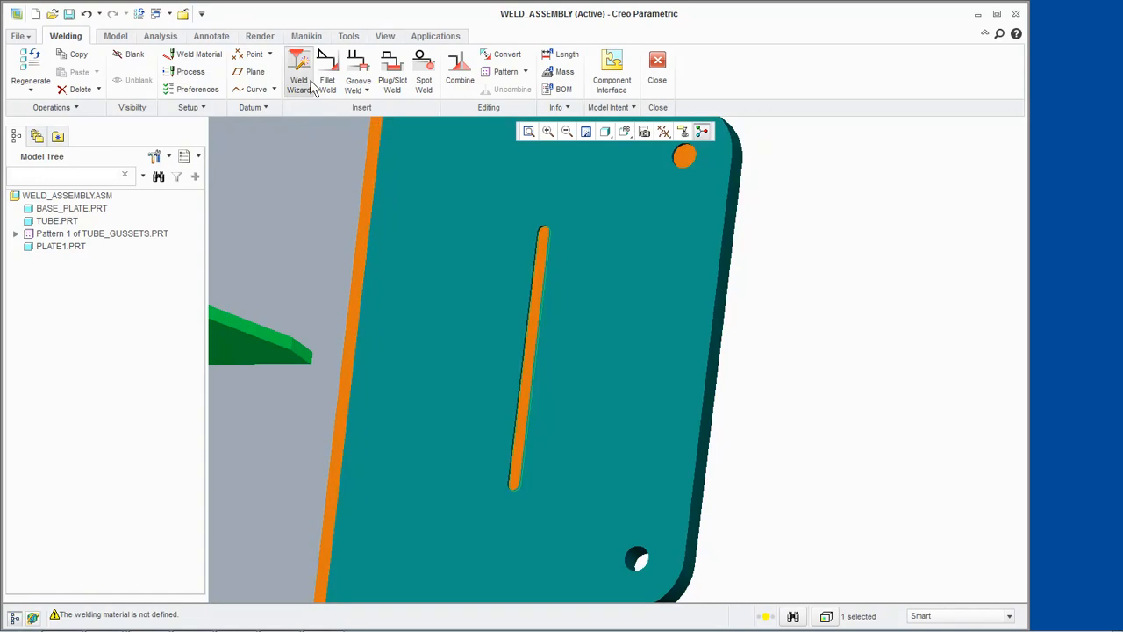
{"action": "left_click", "coordinate": [298, 70]}
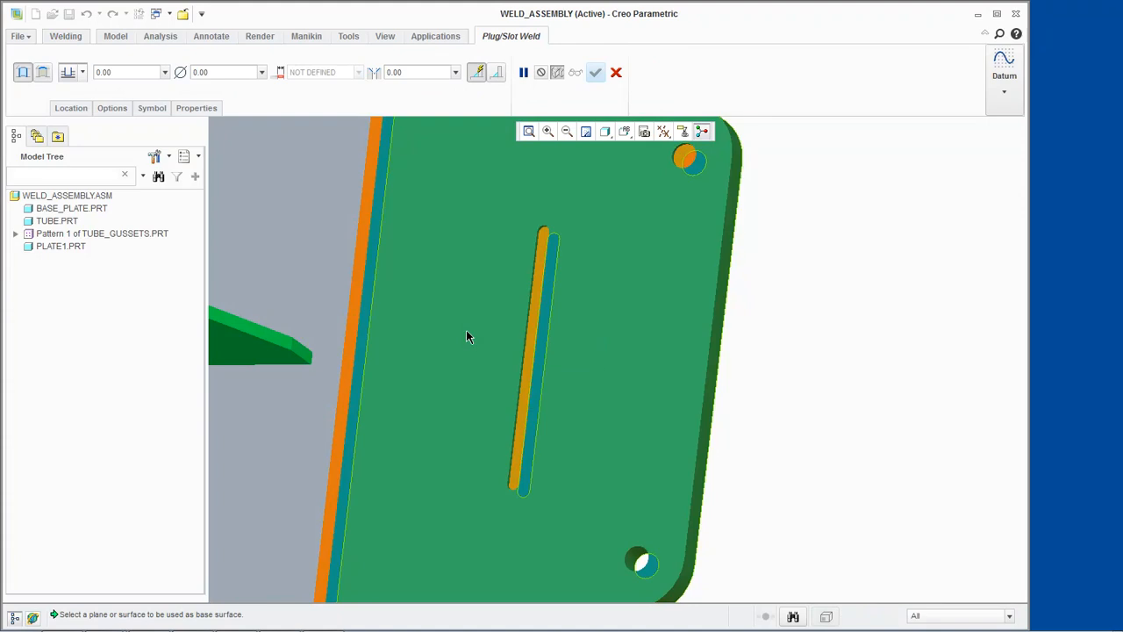
Step: Plug-weld the lower plate hole with size 0.50 on the plate face base
{"action": "left_click", "coordinate": [465, 351]}
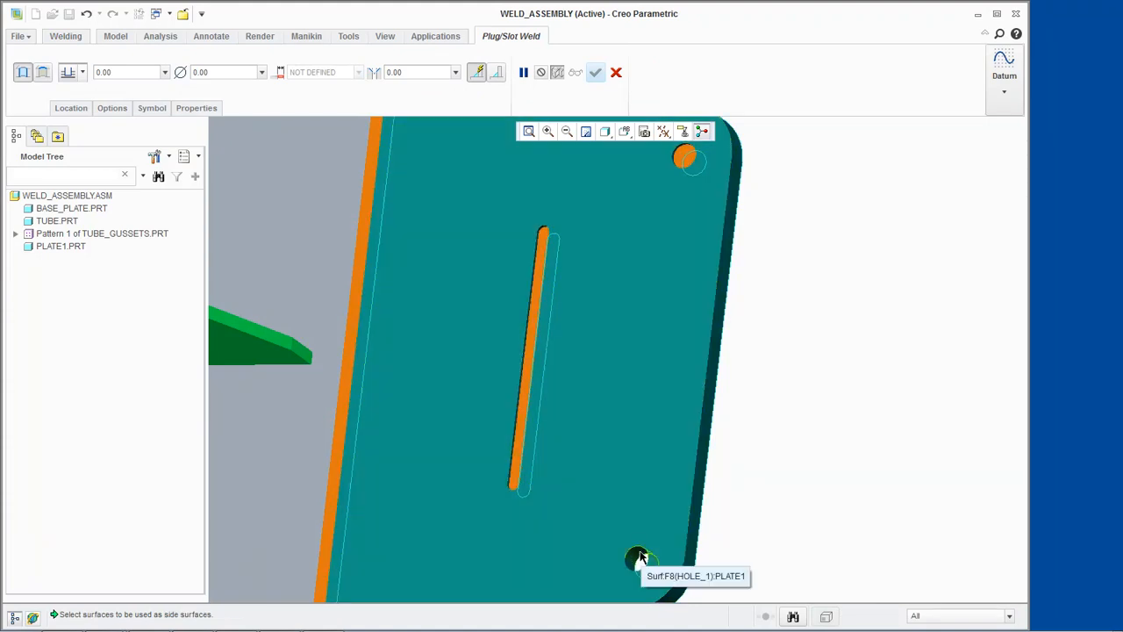
{"action": "left_click", "coordinate": [639, 558]}
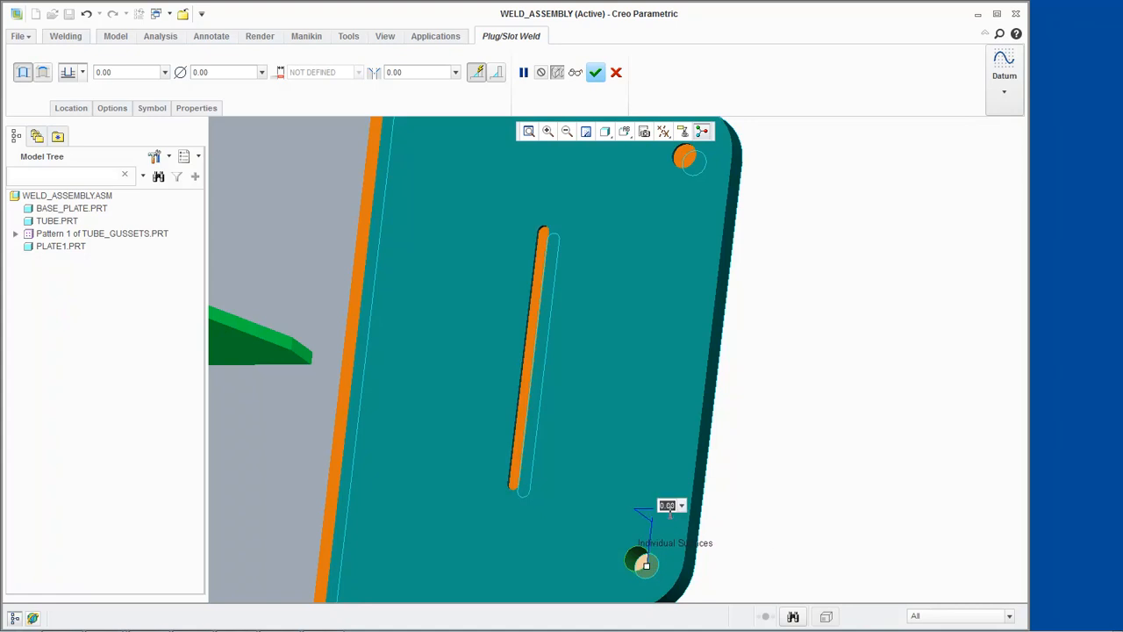
{"action": "type", "text": "0.50"}
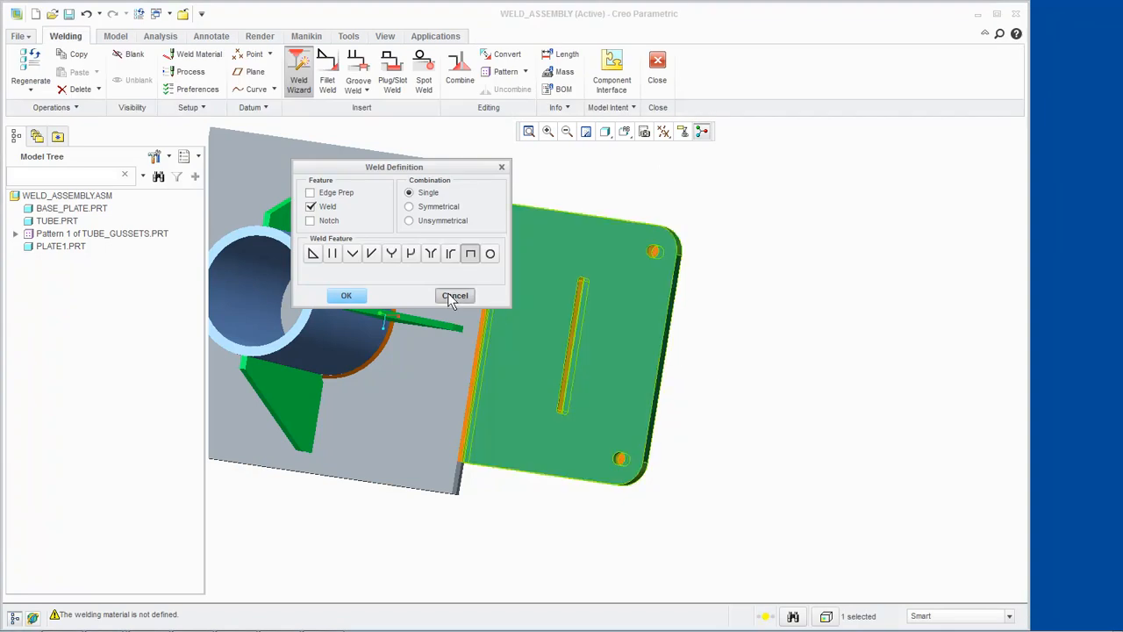
Step: Dismiss the Weld Definition dialog and show the assembly in the FRONT view
{"action": "left_click", "coordinate": [454, 294]}
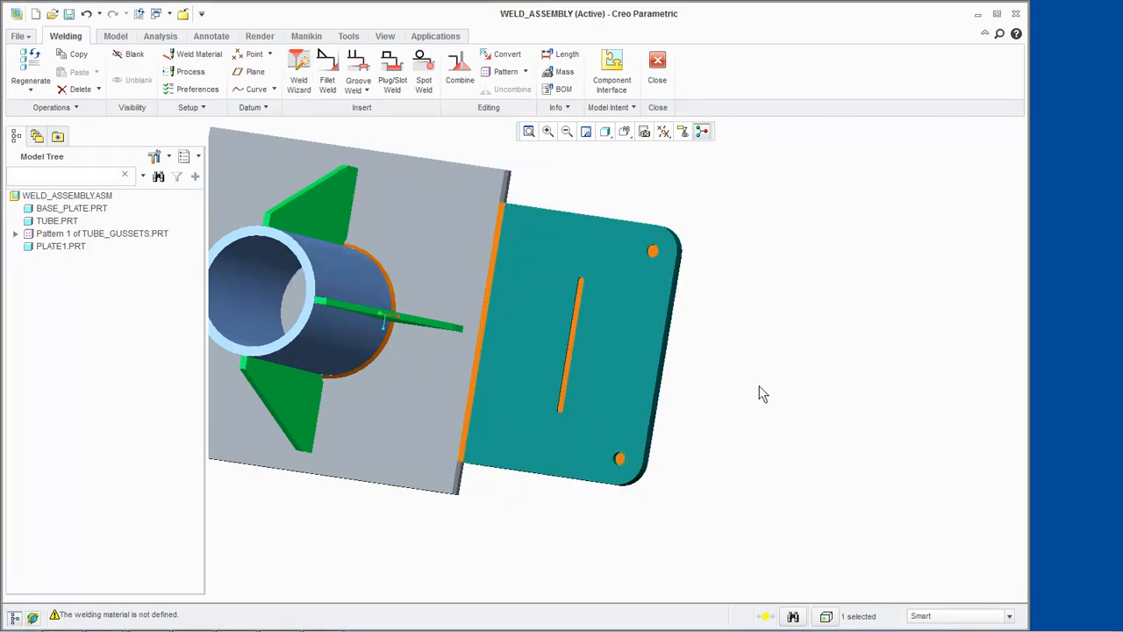
{"action": "left_click", "coordinate": [625, 130]}
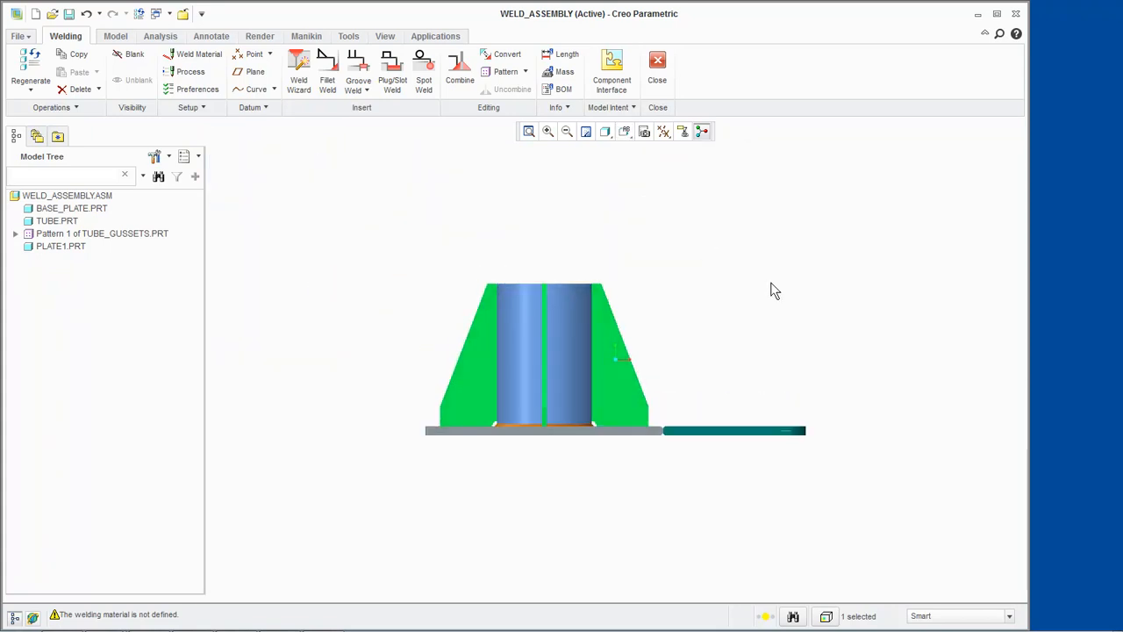
{"action": "mouse_move", "coordinate": [622, 149]}
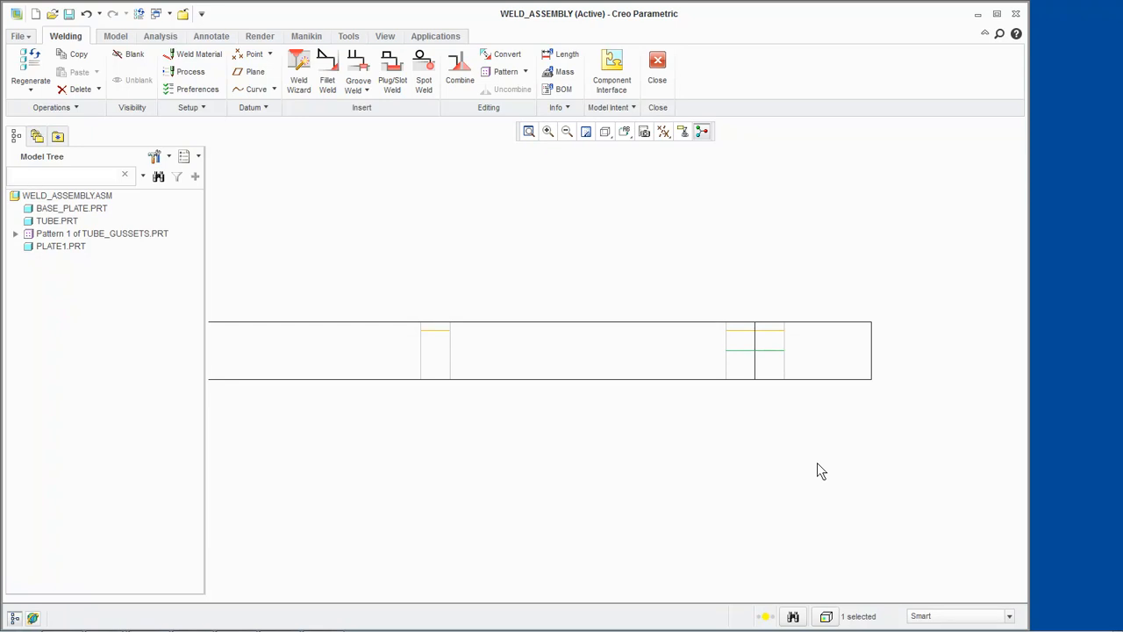
{"action": "mouse_move", "coordinate": [769, 429]}
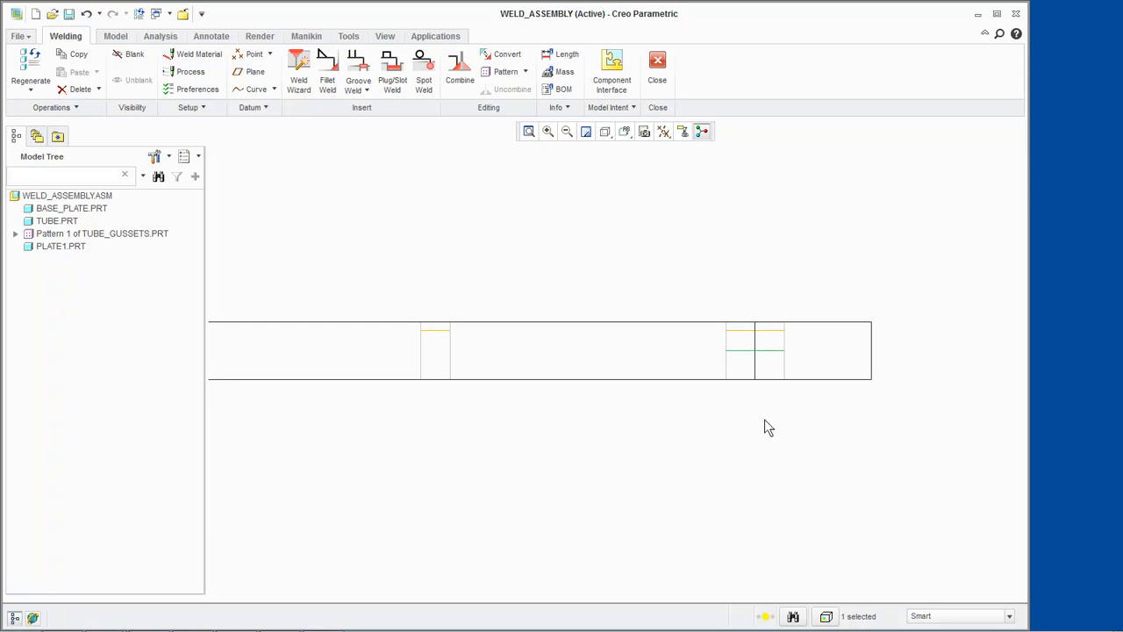